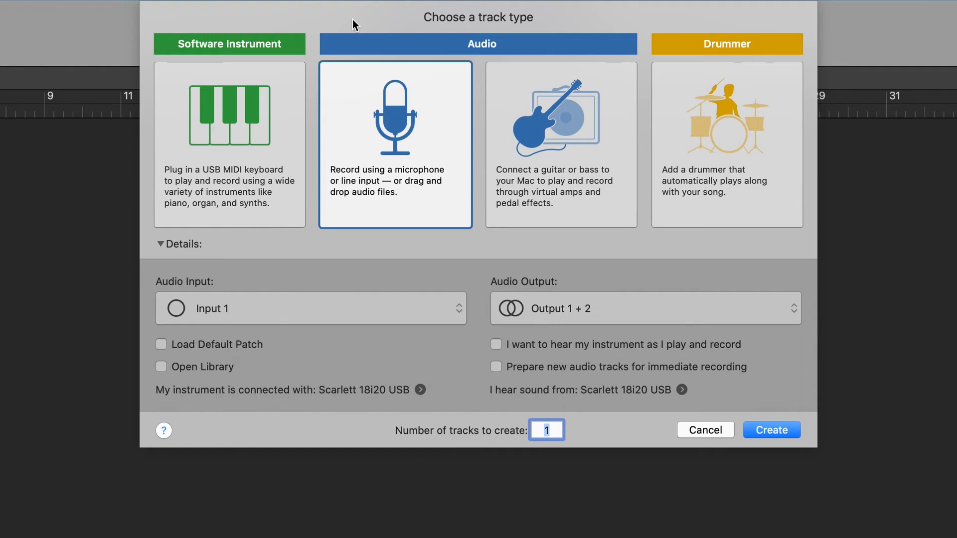
Set the new audio track's input to Input 5 in the track type dialog.
left_click(310, 308)
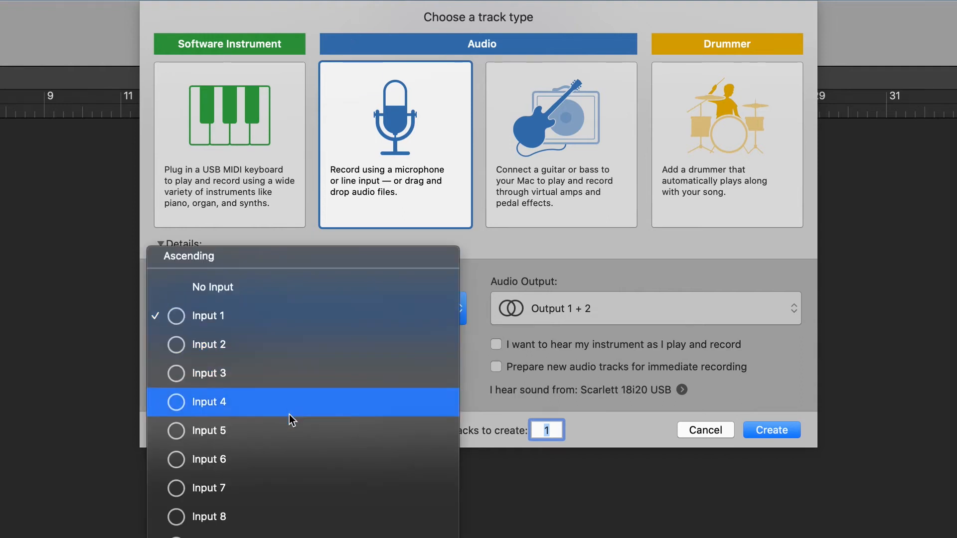
left_click(213, 431)
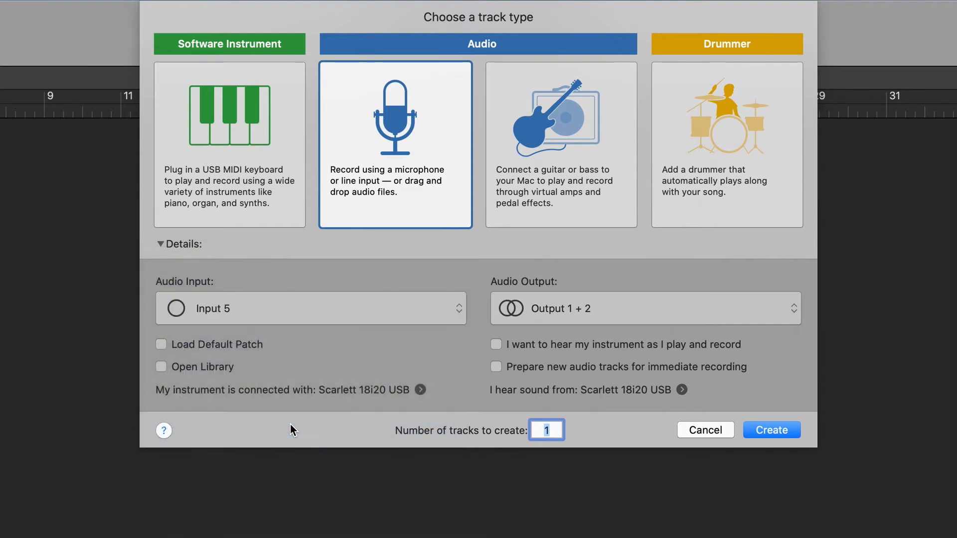
left_click(771, 429)
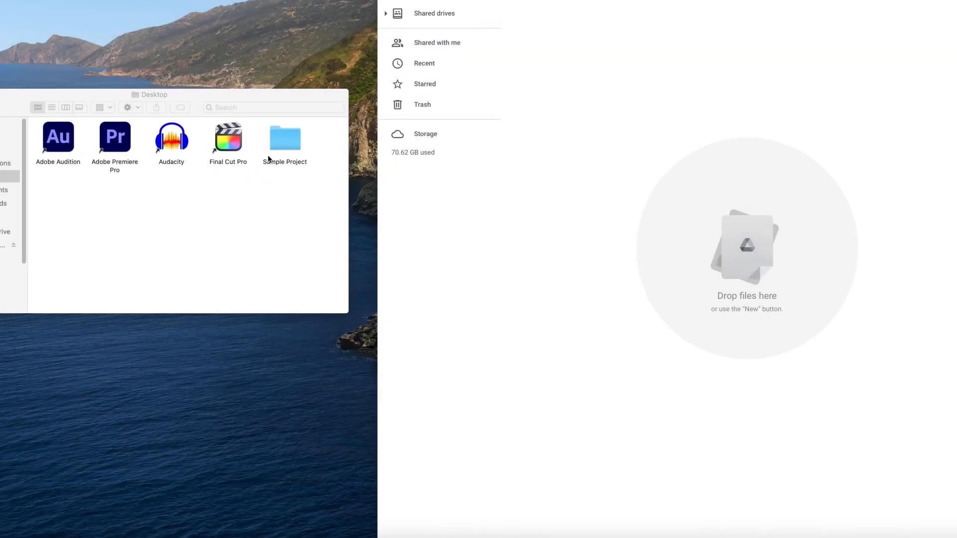
Open the Sample Project folder on the desktop in Finder.
double_click(285, 137)
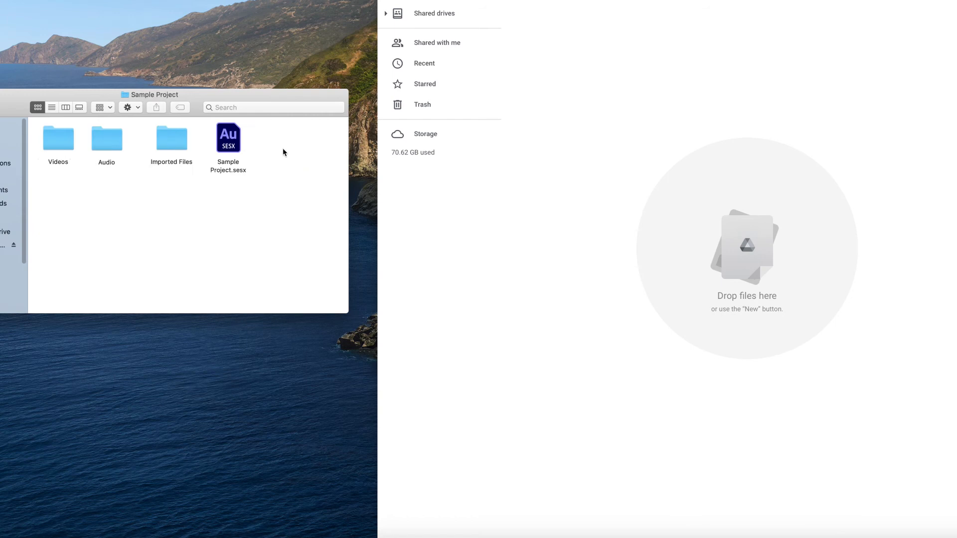
left_click(227, 136)
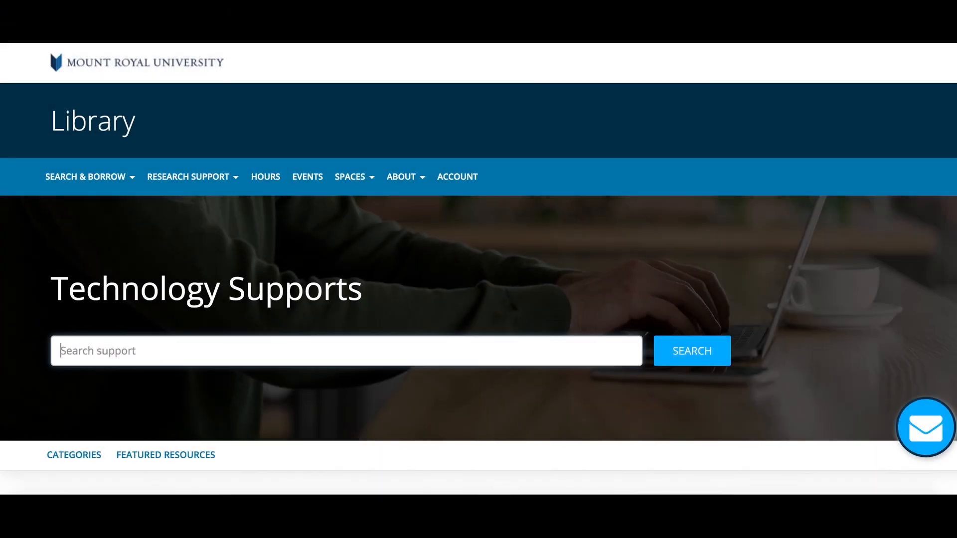
Search 'Audition' in the Technology Supports search box.
type("Audition")
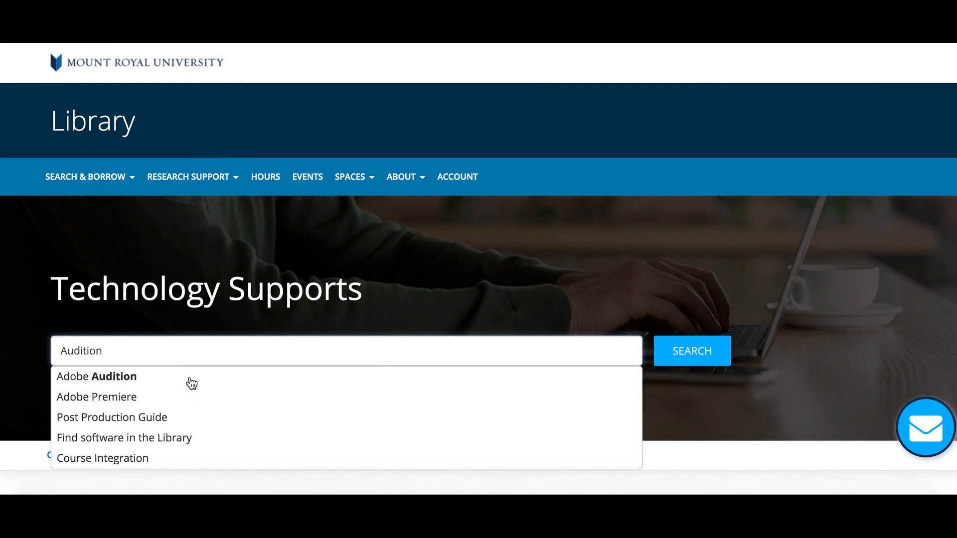
mouse_move(197, 230)
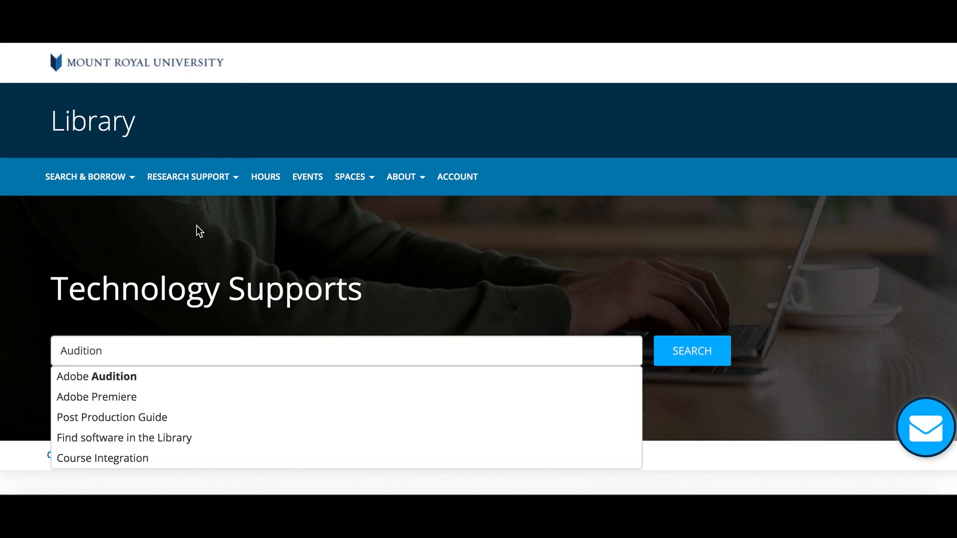